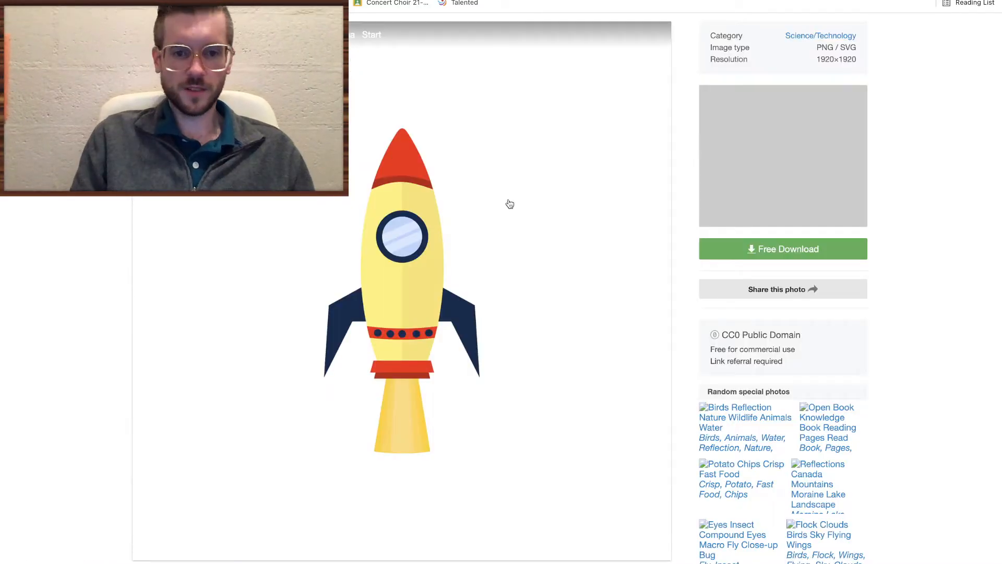
# Bring up the image options for the cartoon rocket clip art in the browser
pyautogui.rightClick(403, 250)
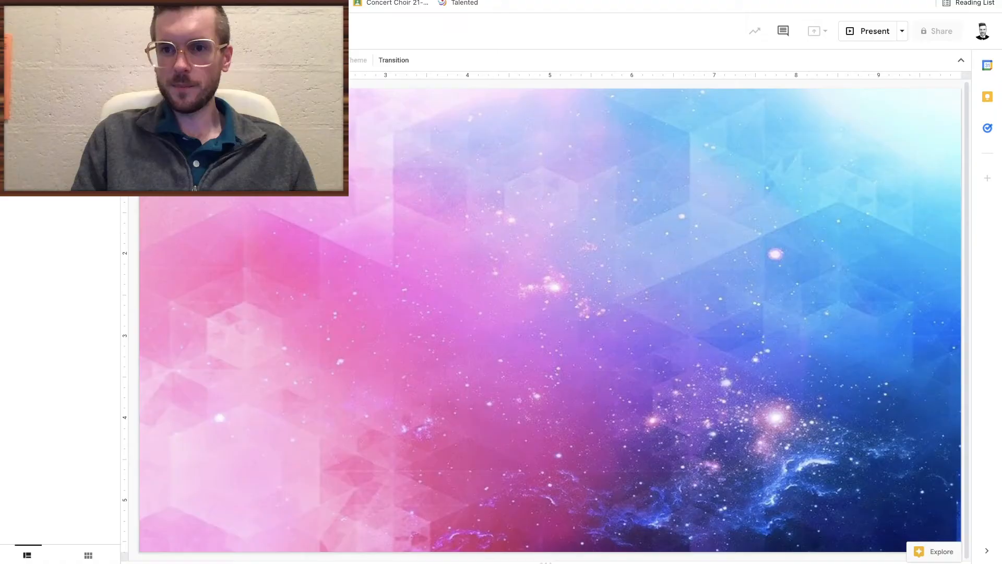
# Copy the cartoon rocket image from the web page via Copy Image
pyautogui.rightClick(399, 192)
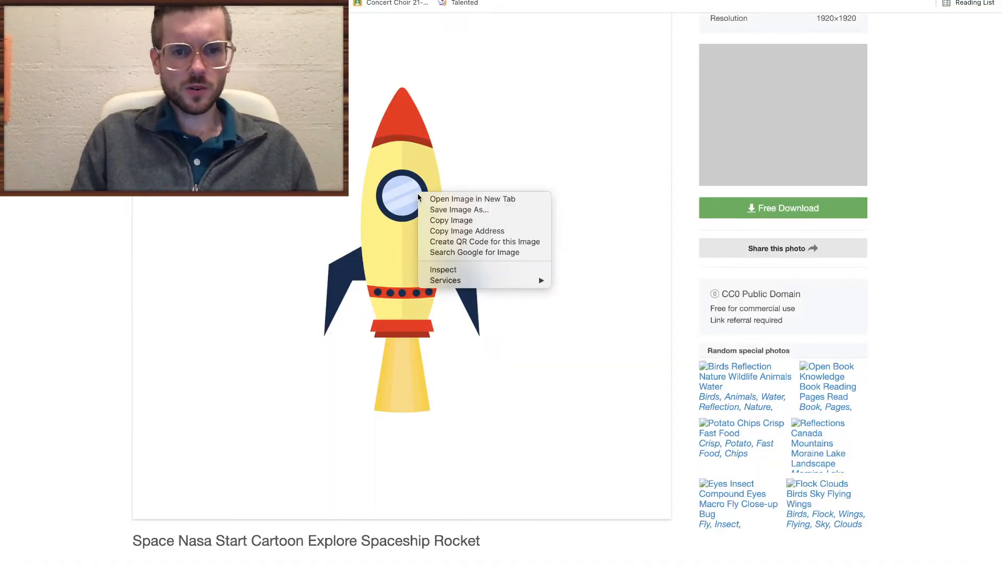
pyautogui.click(445, 225)
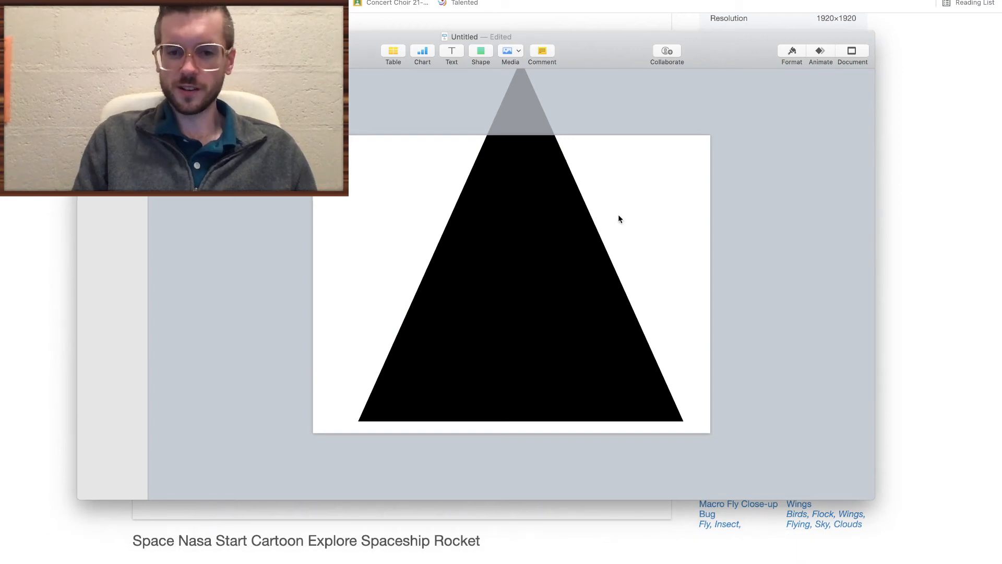
pyautogui.moveTo(421, 184)
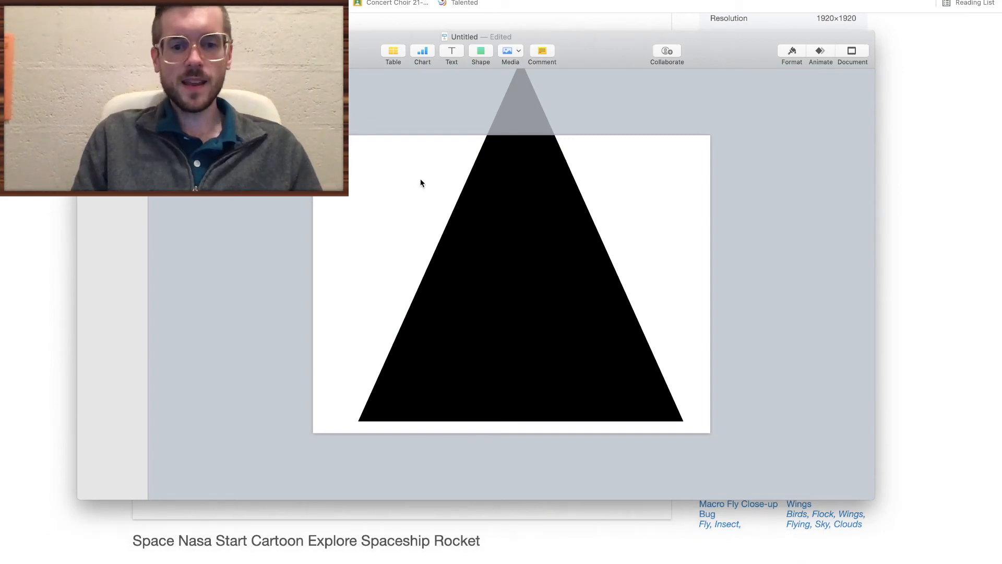
pyautogui.moveTo(382, 184)
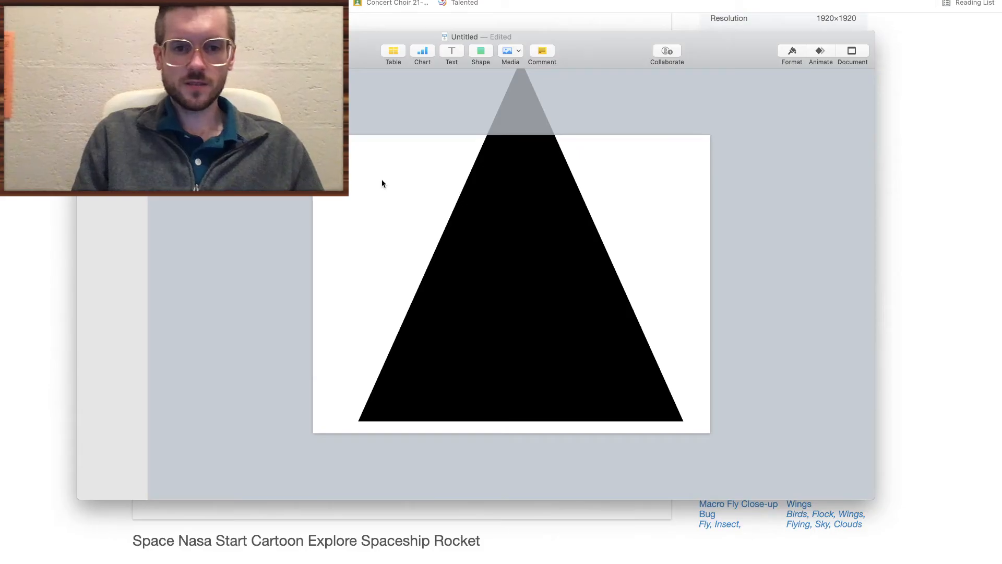
# Paste the rocket onto the Keynote slide and show its Image format sidebar
pyautogui.rightClick(383, 186)
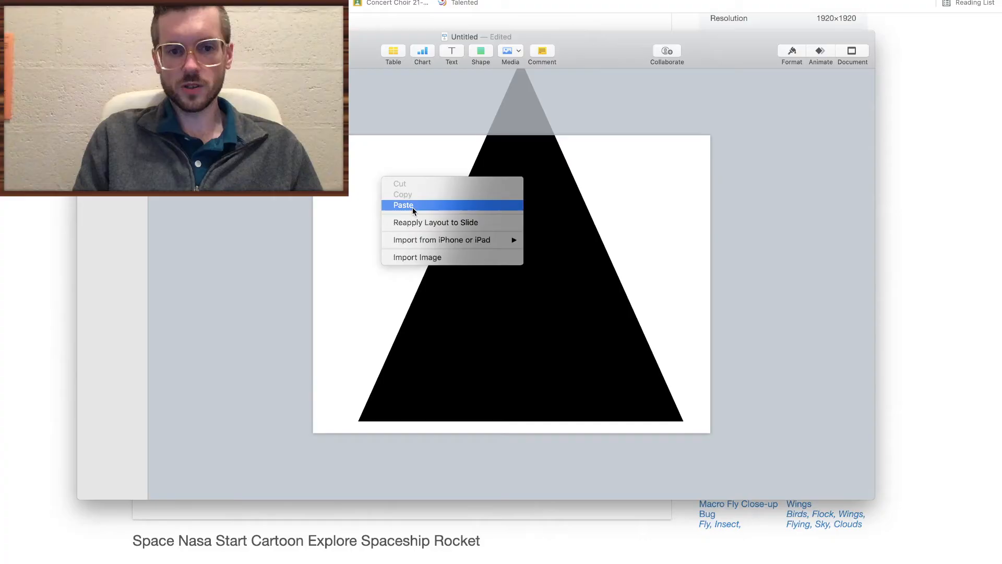
pyautogui.click(402, 206)
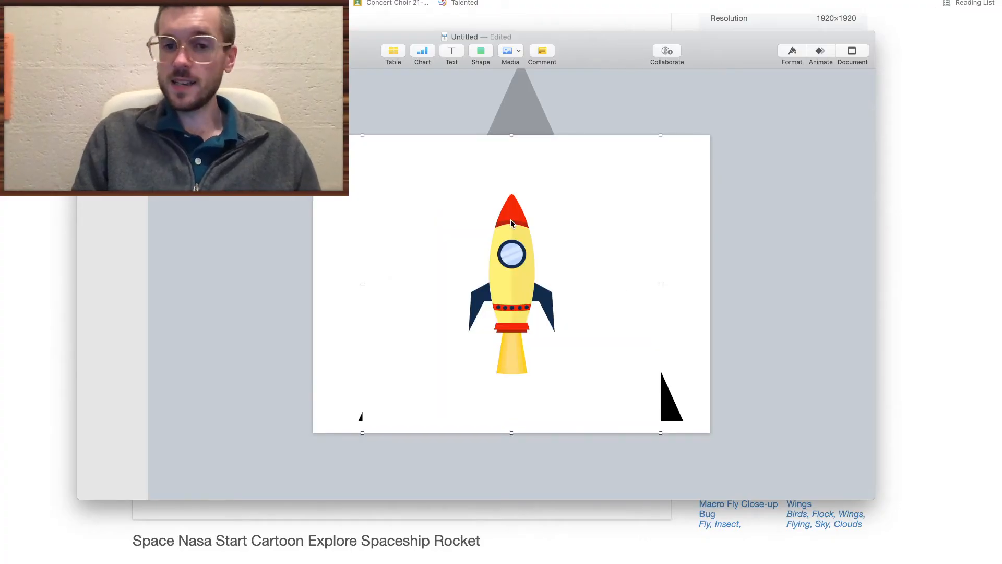
pyautogui.moveTo(521, 282)
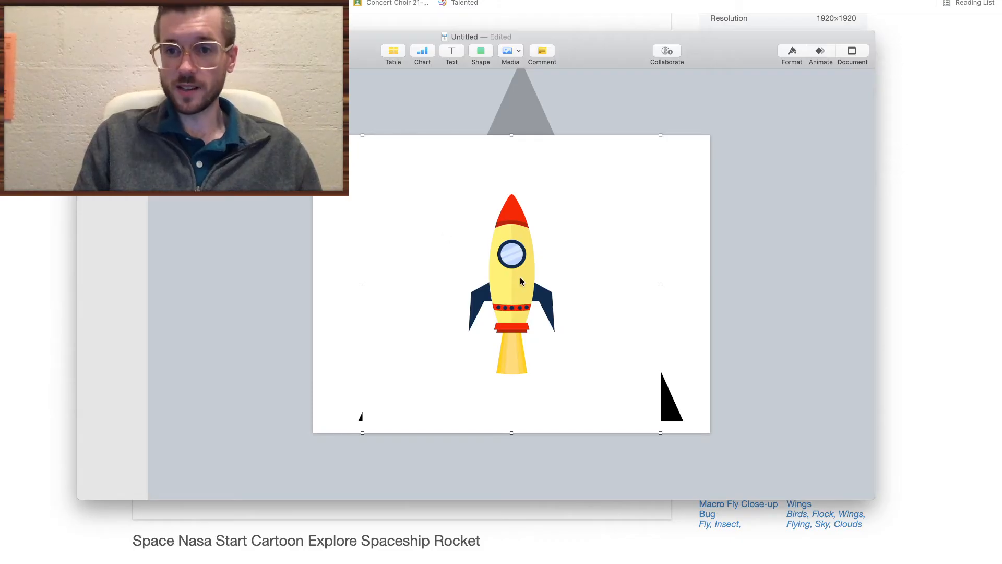
pyautogui.moveTo(662, 154)
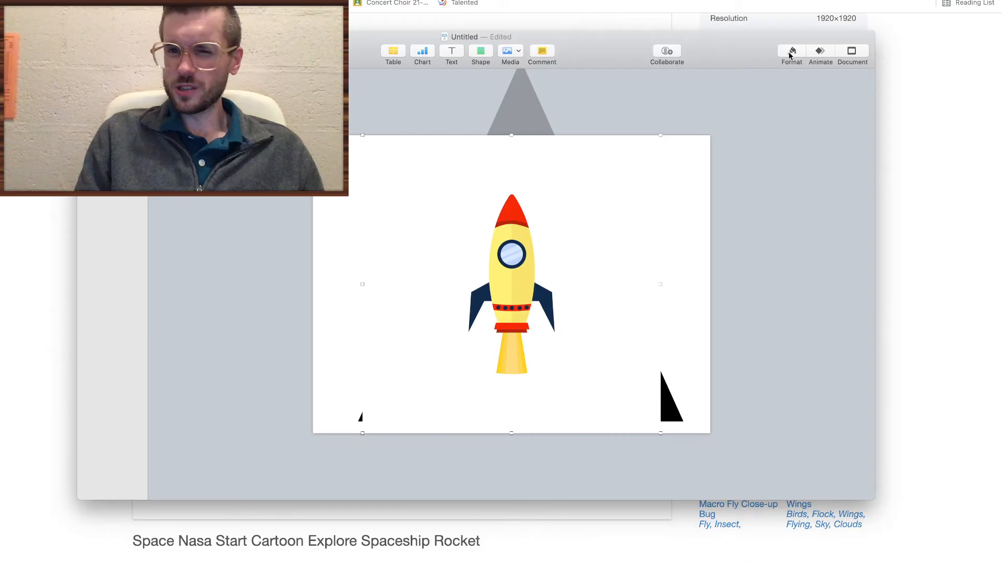
pyautogui.click(791, 51)
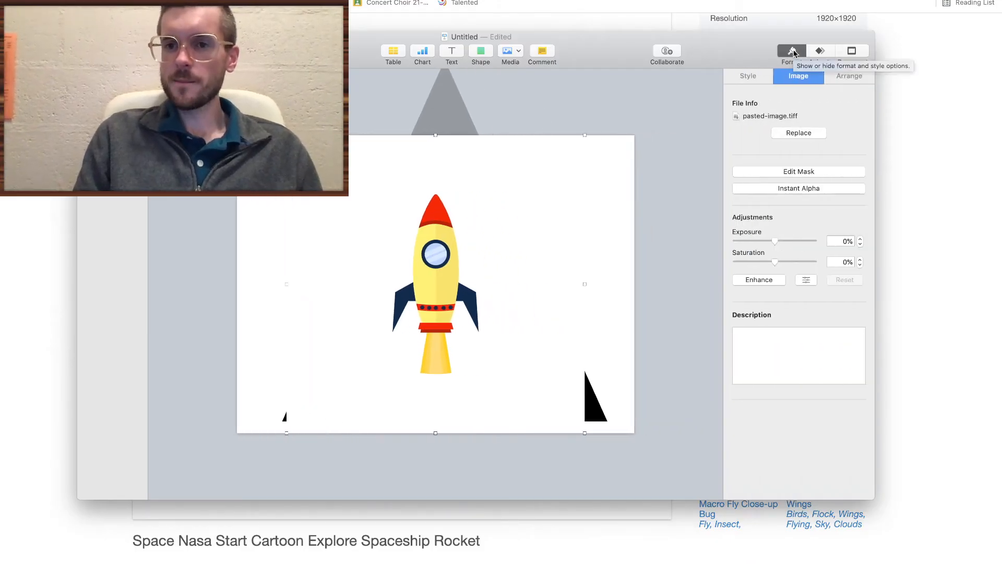
pyautogui.moveTo(797, 188)
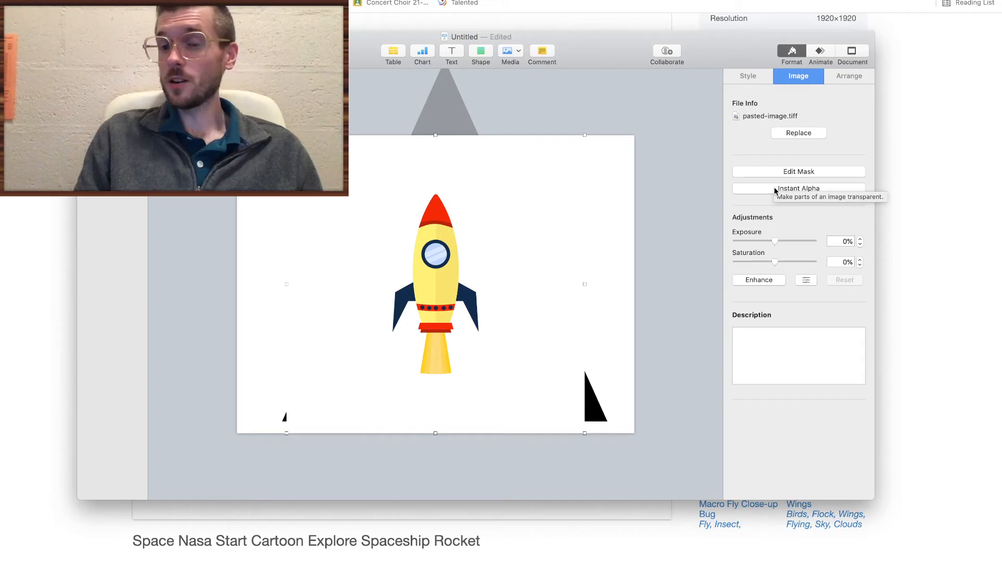
# Use Instant Alpha to make the rocket's white background transparent and confirm with Done
pyautogui.click(799, 188)
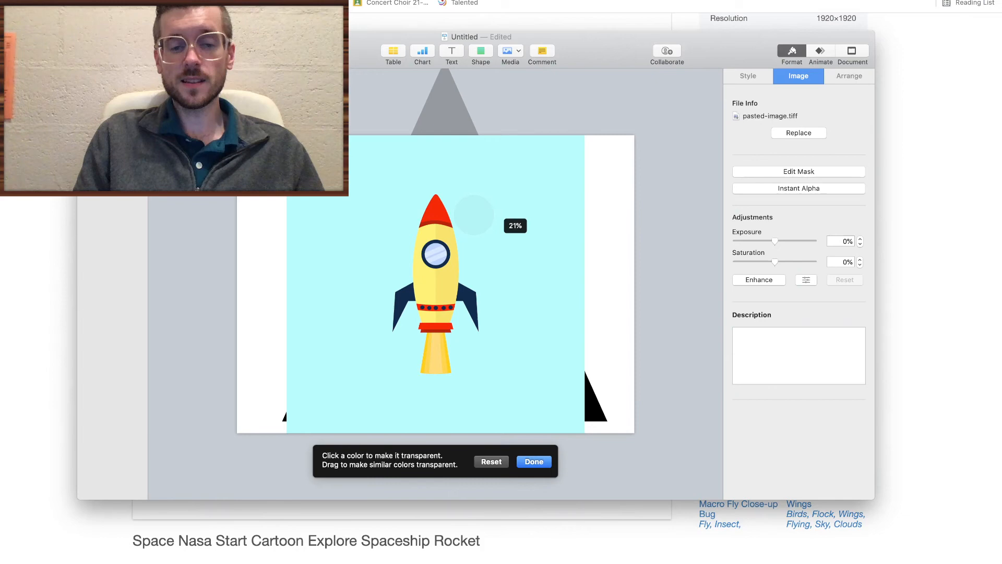
pyautogui.click(503, 217)
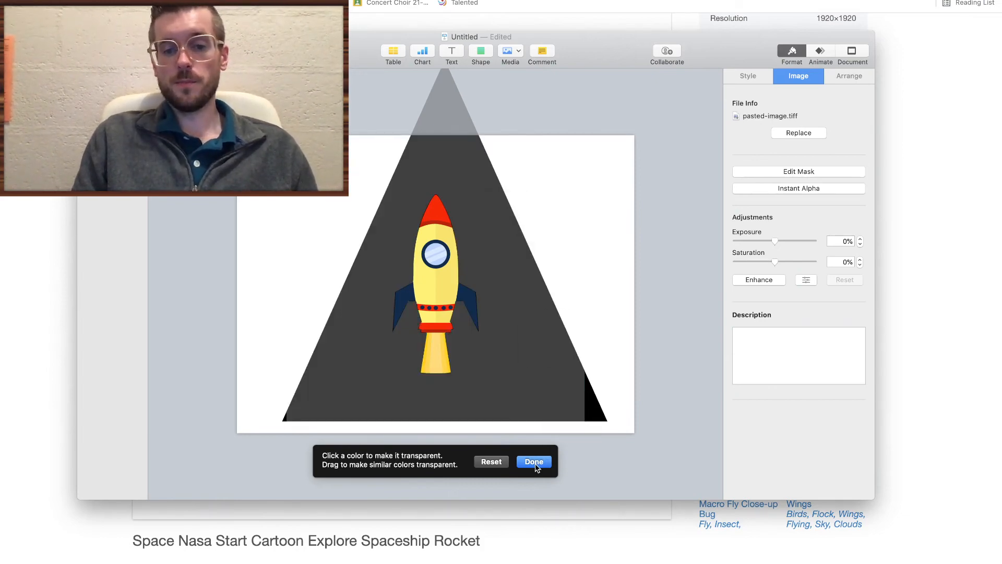
pyautogui.click(534, 461)
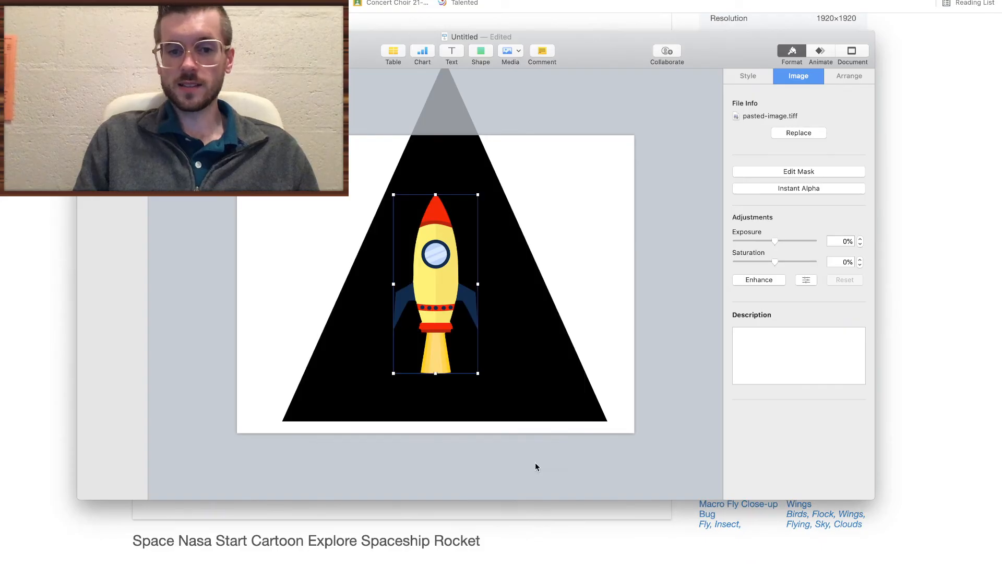
# Copy the transparent rocket from Keynote and paste it onto the galaxy Google Slides slide
pyautogui.rightClick(434, 281)
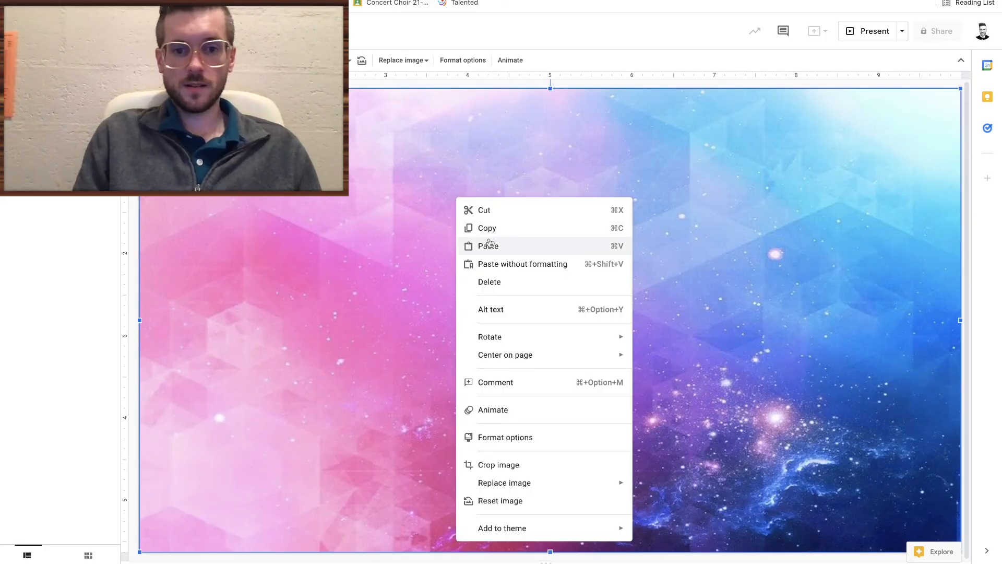
pyautogui.click(488, 245)
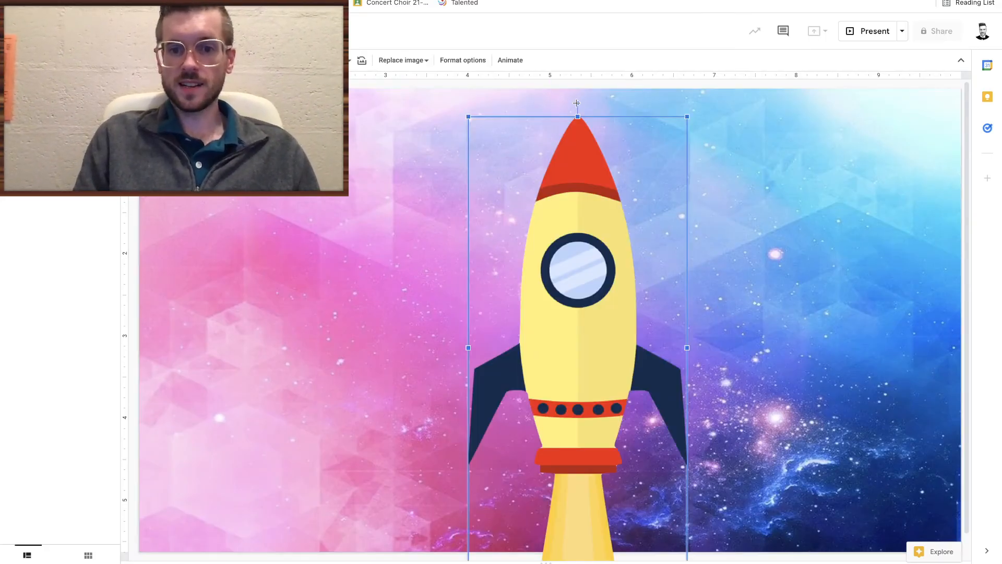